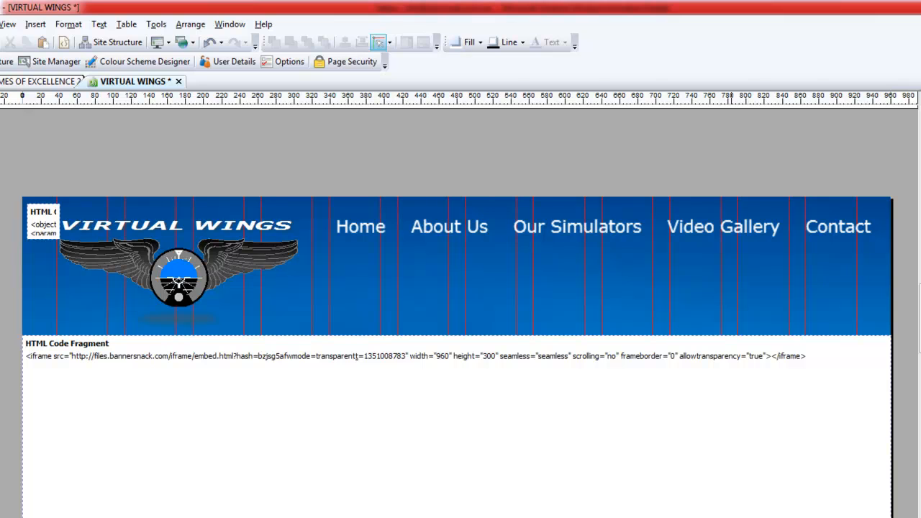
{"action": "mouse_move", "coordinate": [410, 136]}
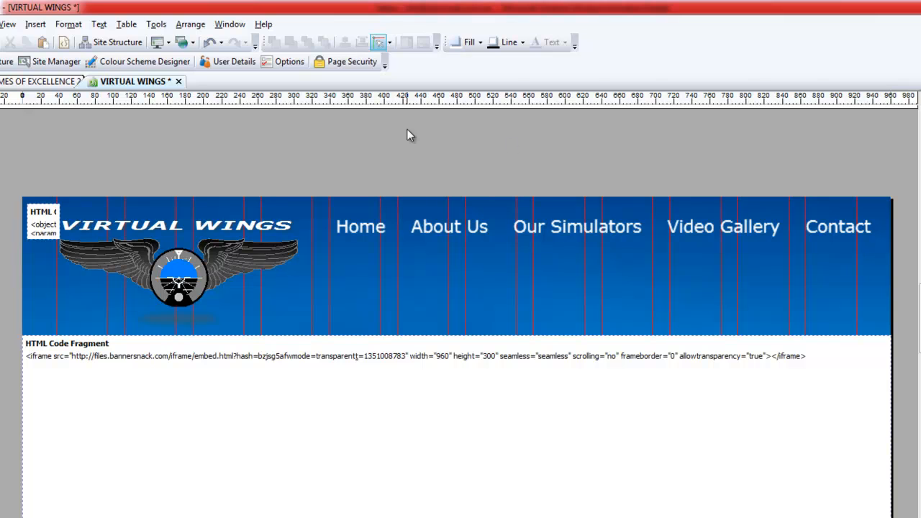
Dismiss WebPlus's sound insert dialog, then choose the NORMAL player type on flash-mp3-player.net
{"action": "left_click", "coordinate": [35, 24]}
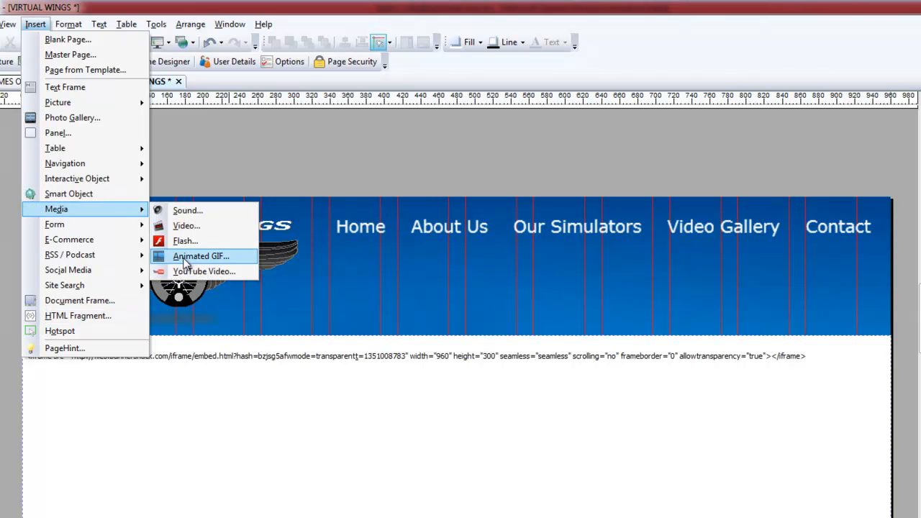
{"action": "left_click", "coordinate": [187, 210]}
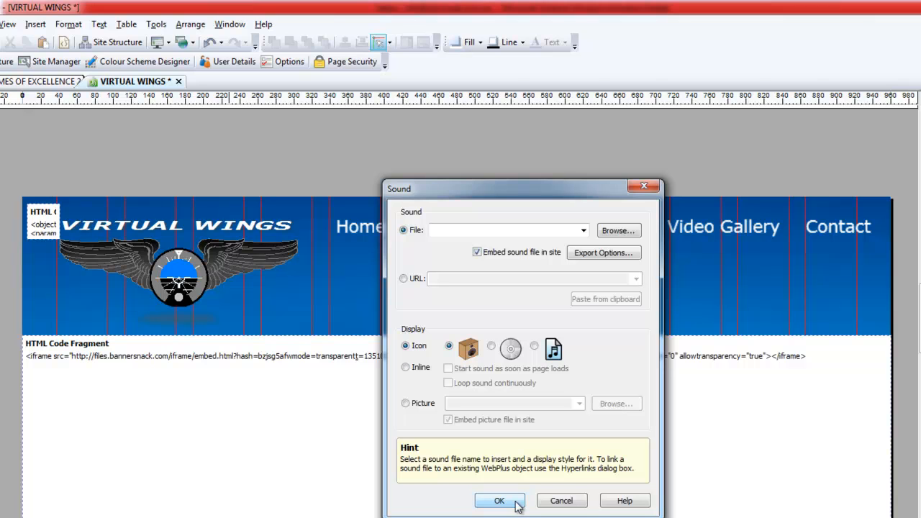
{"action": "left_click", "coordinate": [500, 501]}
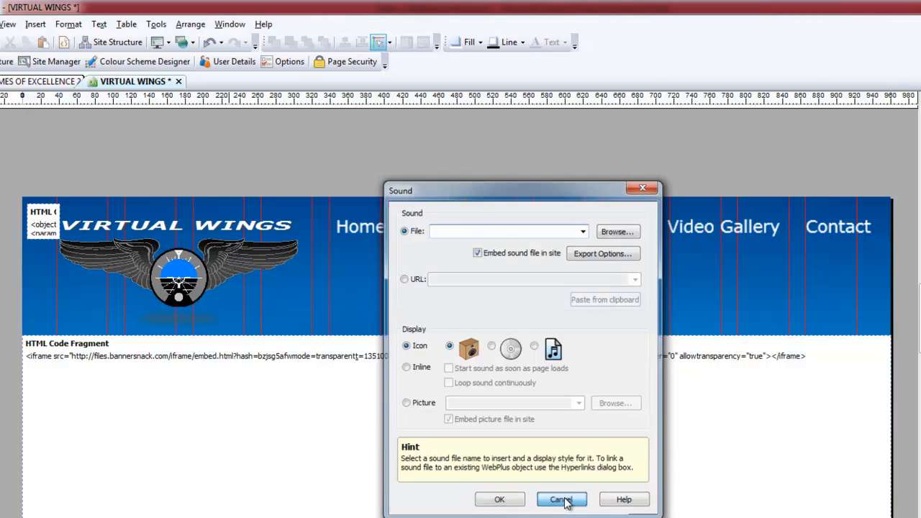
{"action": "left_click", "coordinate": [560, 499]}
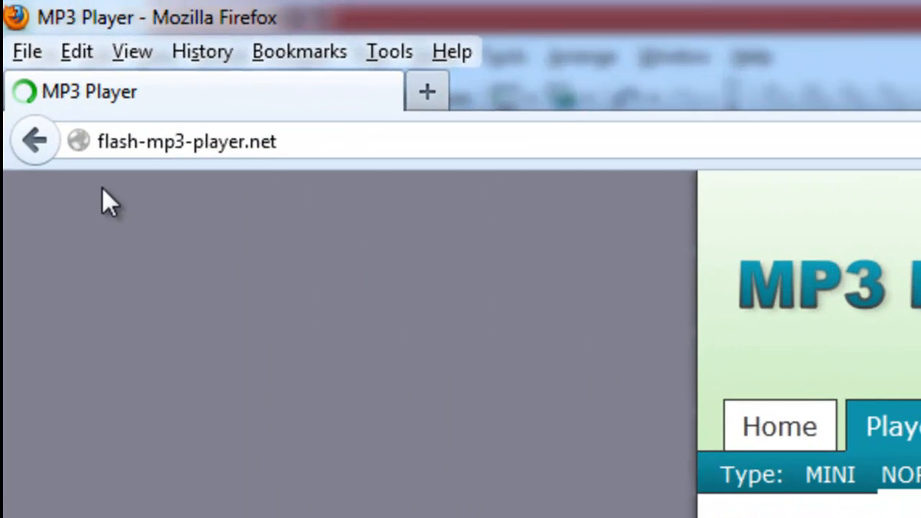
{"action": "mouse_move", "coordinate": [162, 173]}
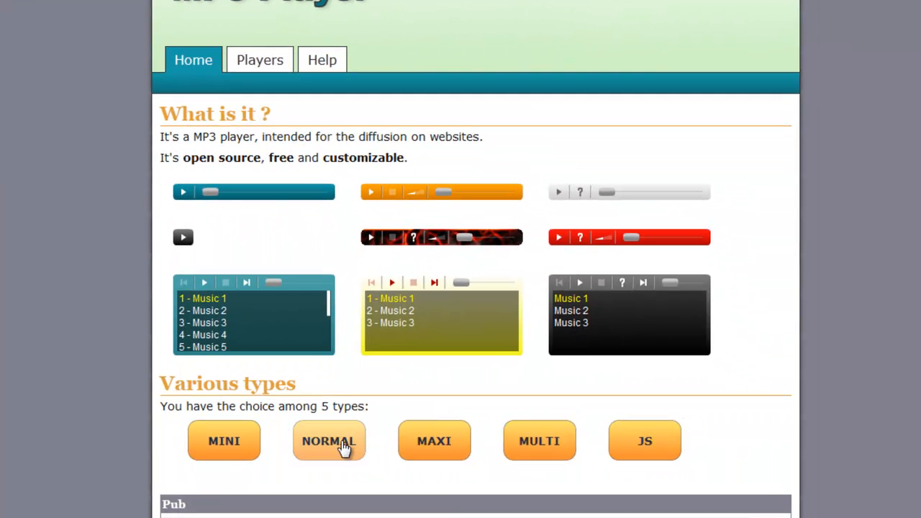
{"action": "left_click", "coordinate": [330, 441]}
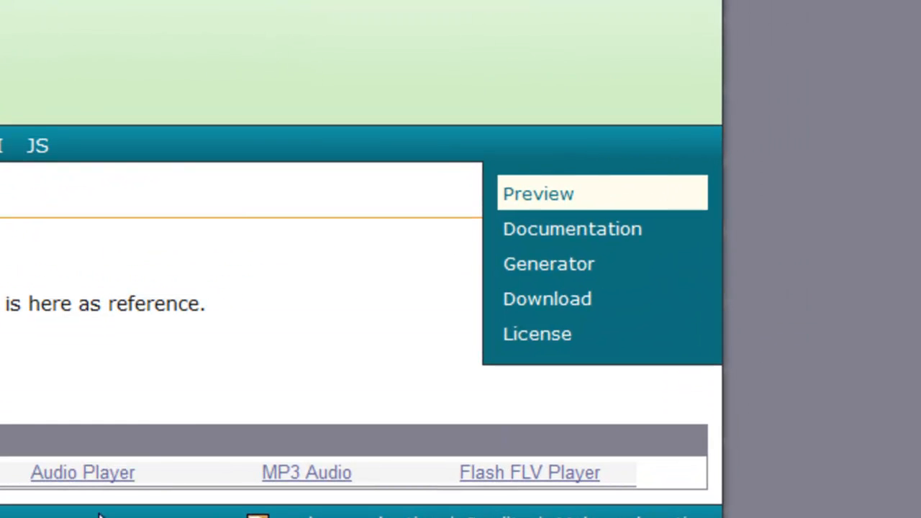
{"action": "mouse_move", "coordinate": [549, 264]}
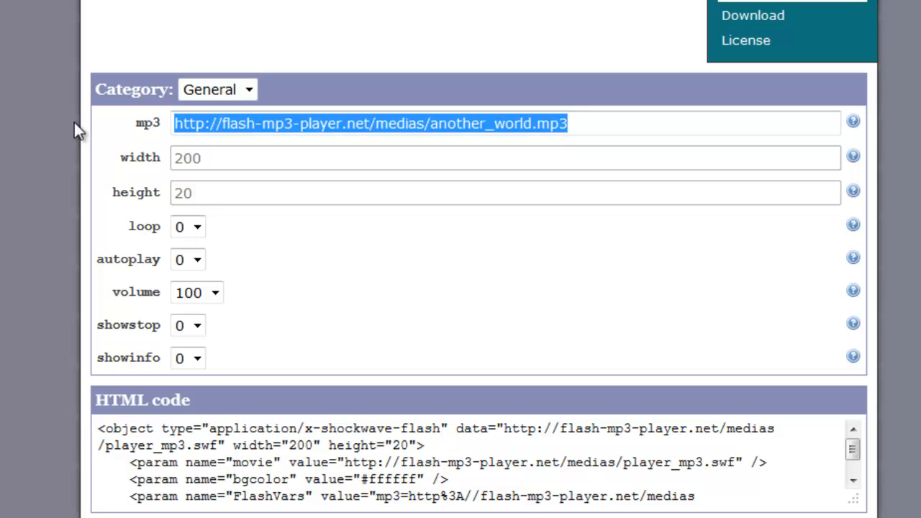
{"action": "type", "text": "htt"}
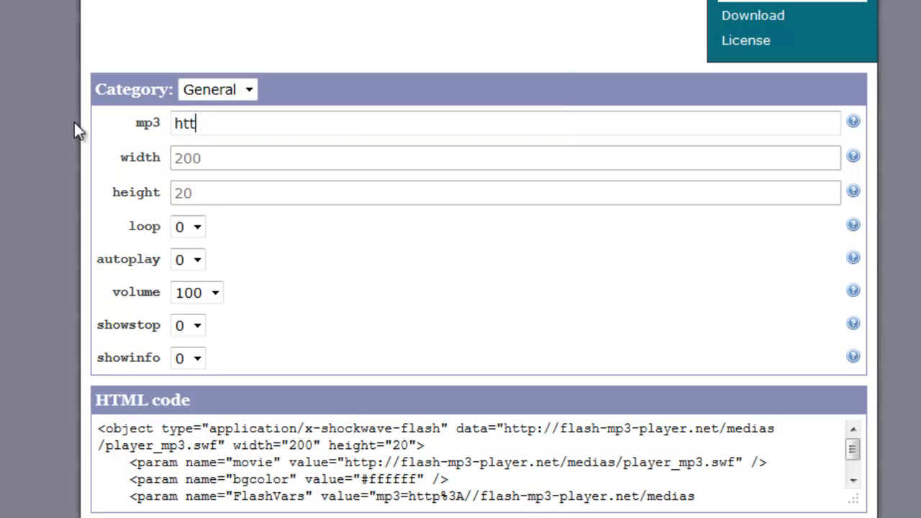
{"action": "type", "text": "p:"}
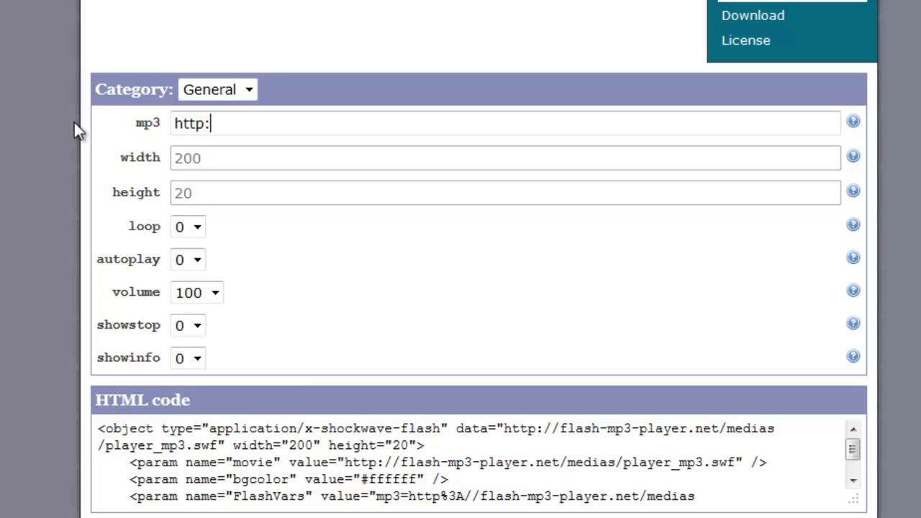
{"action": "type", "text": "//"}
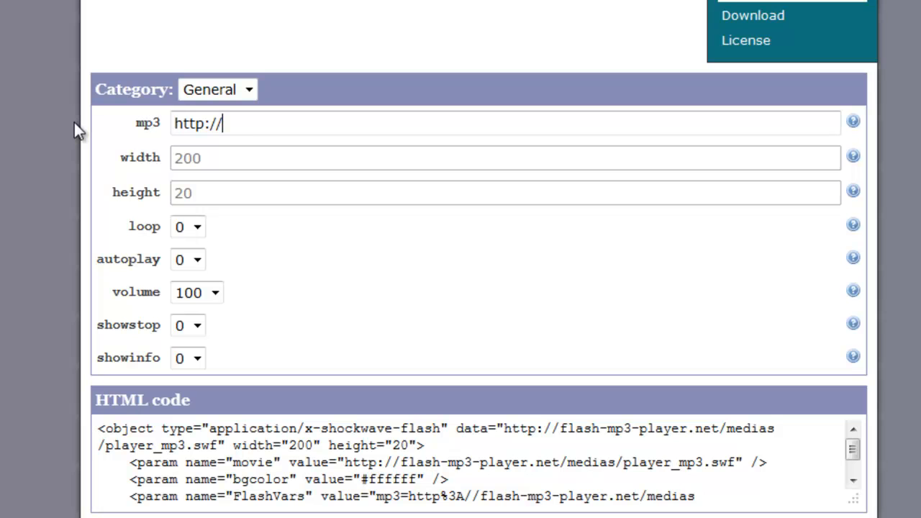
{"action": "type", "text": "www."}
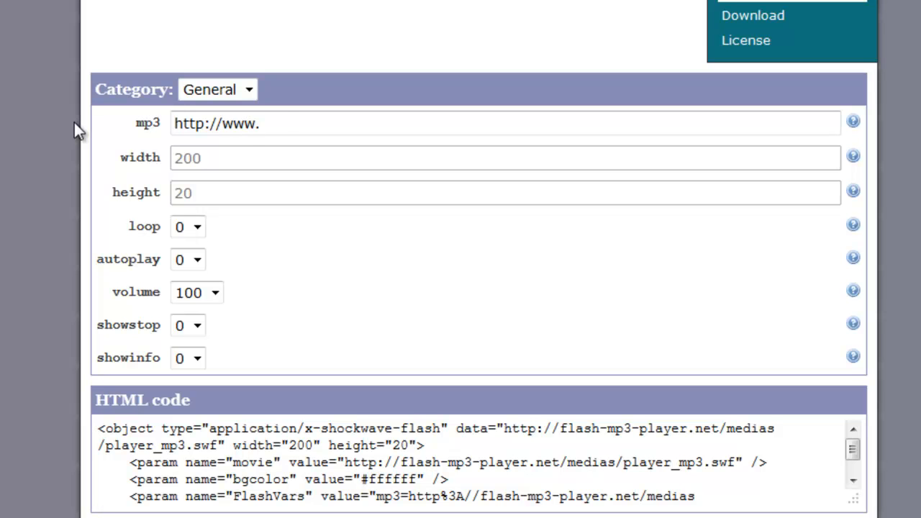
{"action": "type", "text": "sonicweb"}
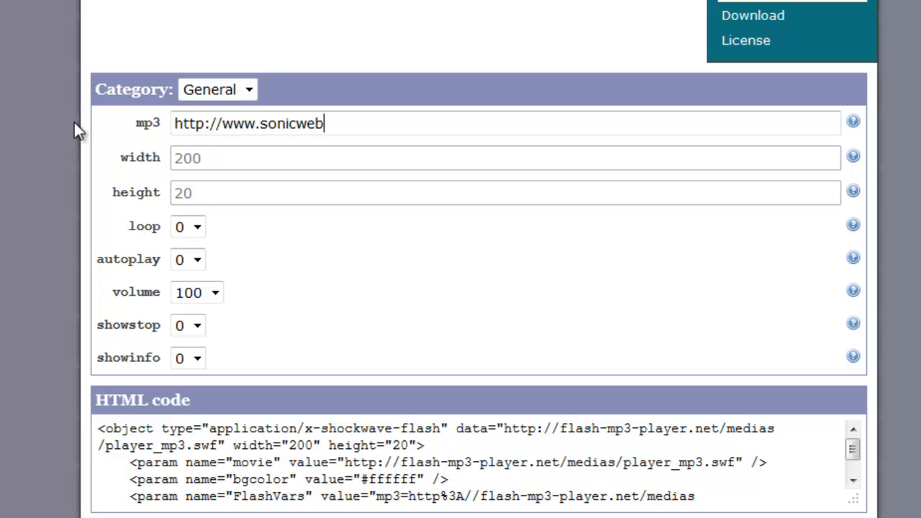
{"action": "type", "text": ".com.au/"}
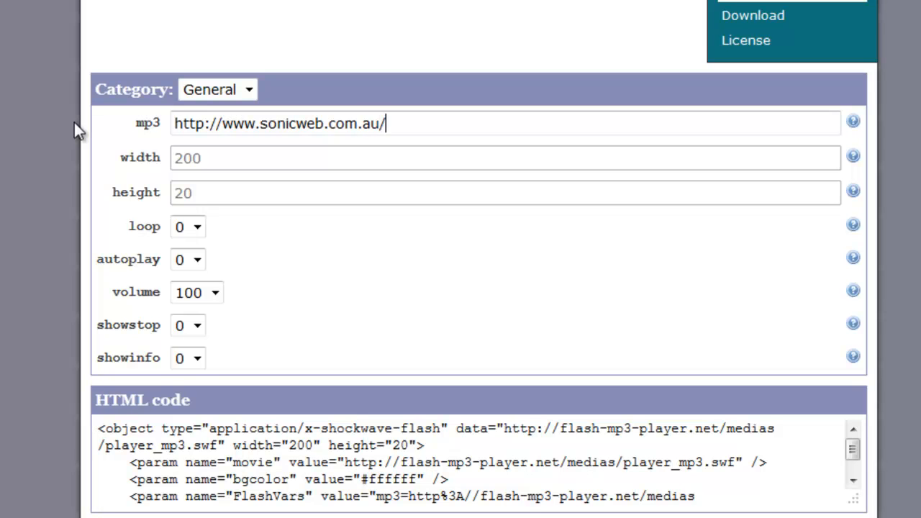
{"action": "type", "text": "v"}
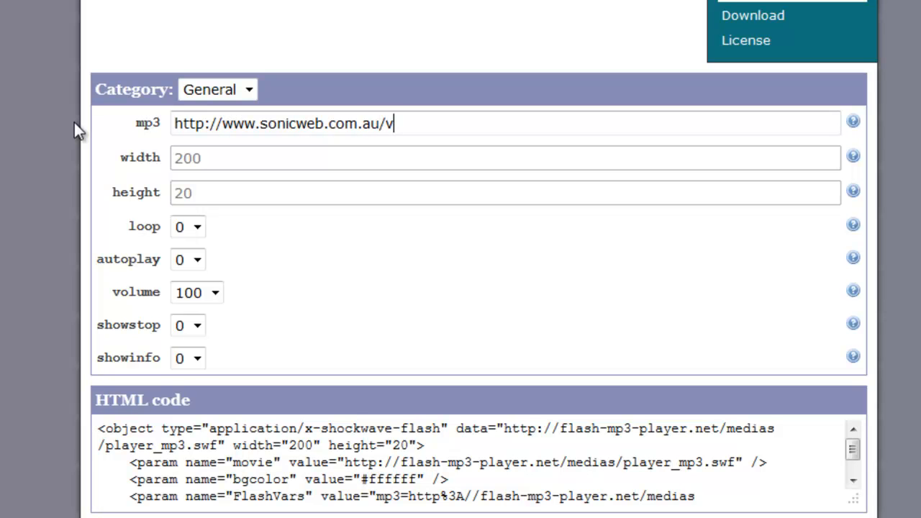
{"action": "type", "text": "w"}
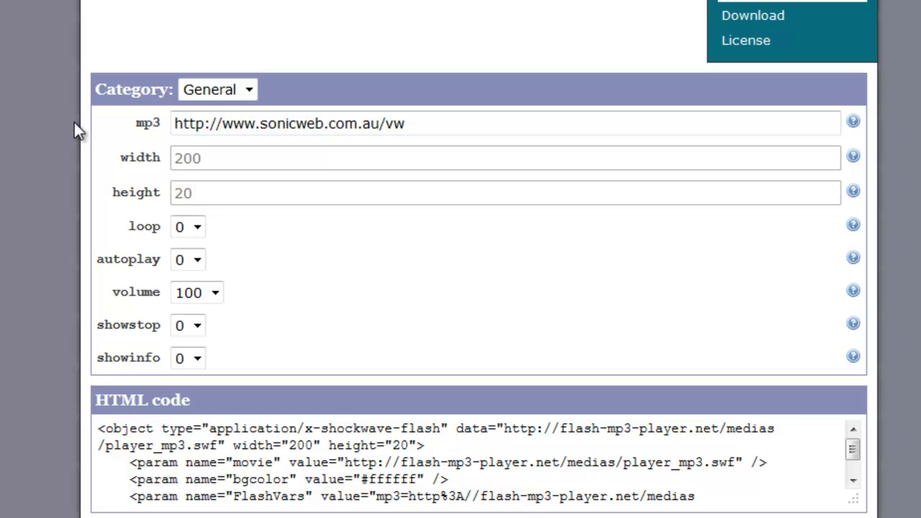
{"action": "type", "text": "/"}
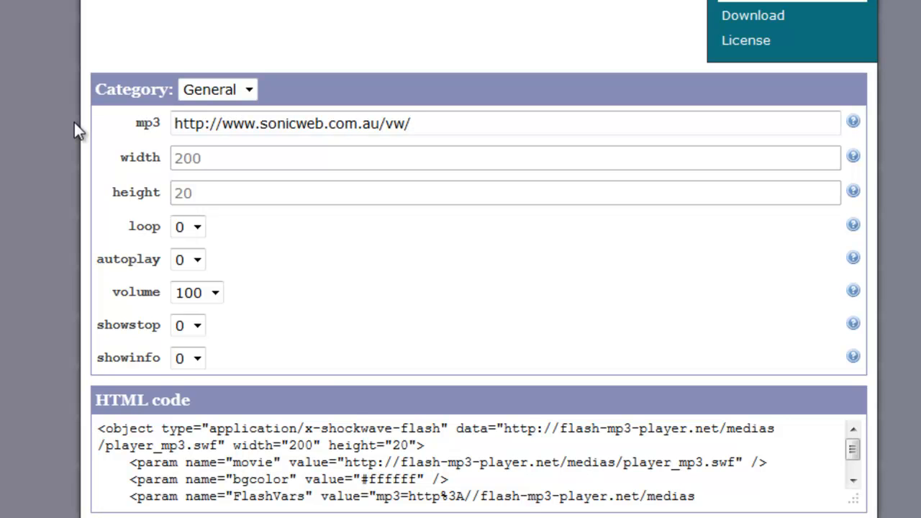
{"action": "type", "text": "intro.m"}
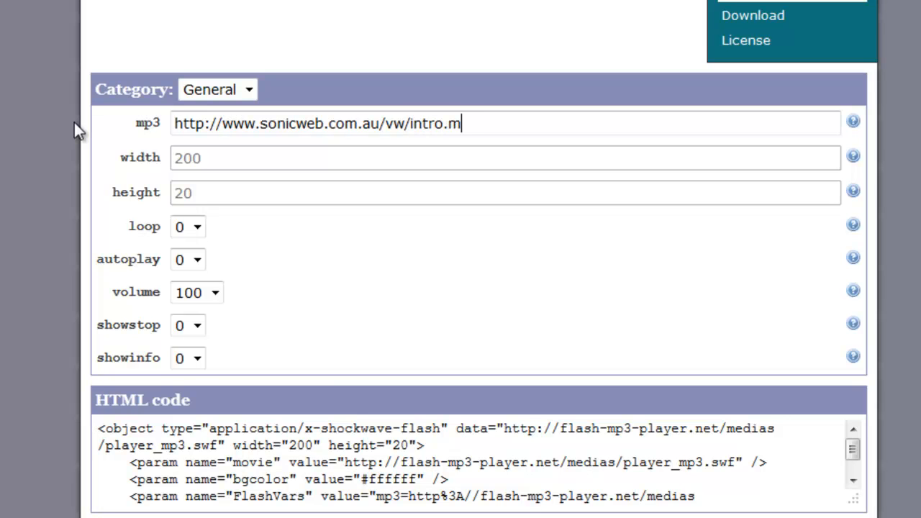
{"action": "type", "text": "p3"}
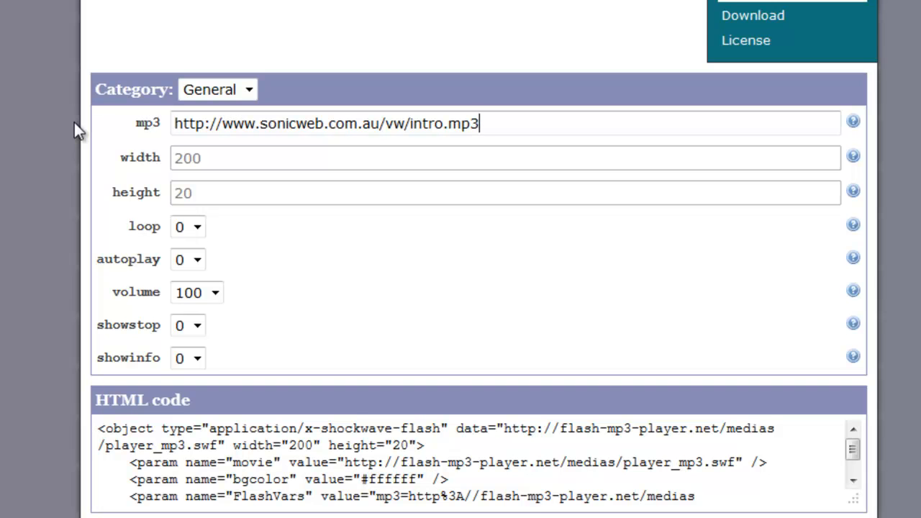
{"action": "mouse_move", "coordinate": [198, 226]}
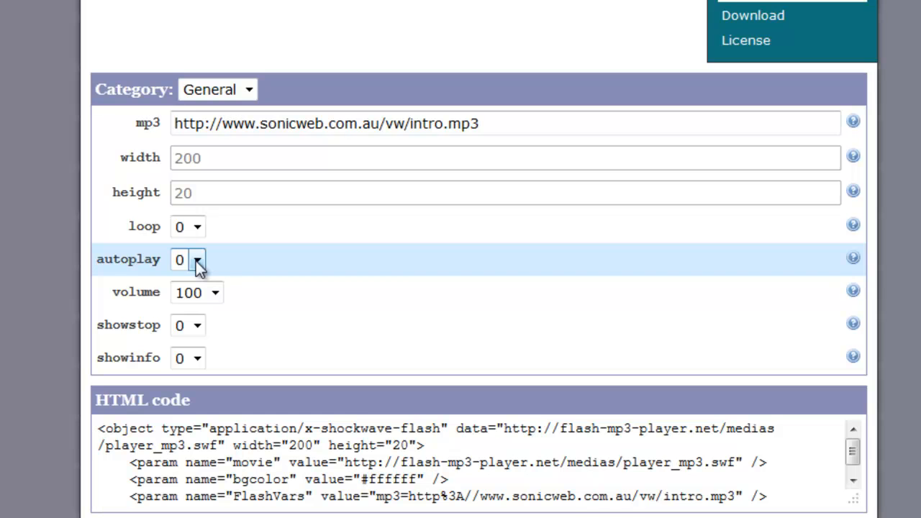
{"action": "left_click", "coordinate": [188, 259]}
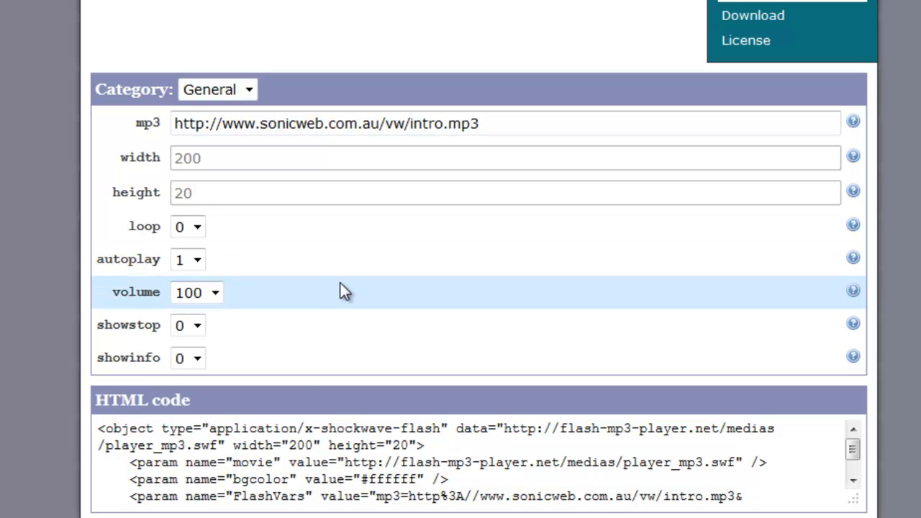
{"action": "mouse_move", "coordinate": [151, 5]}
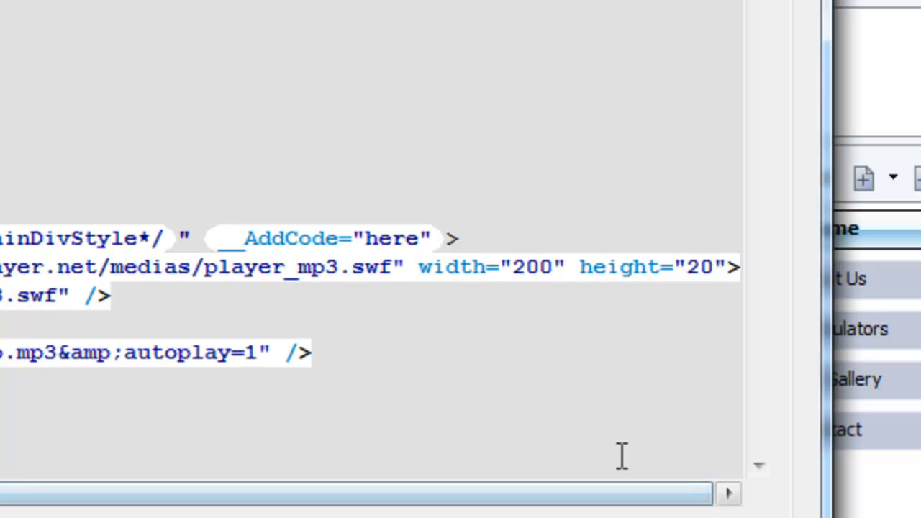
{"action": "mouse_move", "coordinate": [551, 277]}
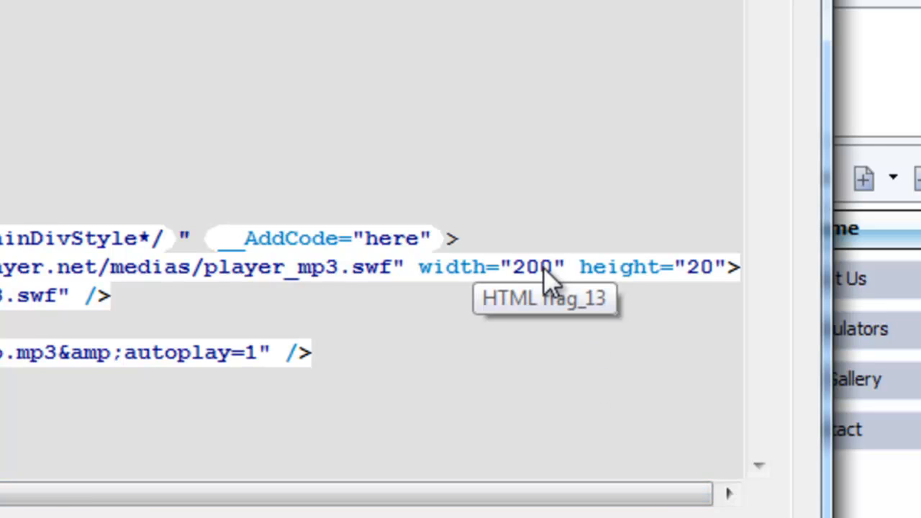
Change width="200" and height="20" to 0 in the HTML fragment code
{"action": "double_click", "coordinate": [532, 267]}
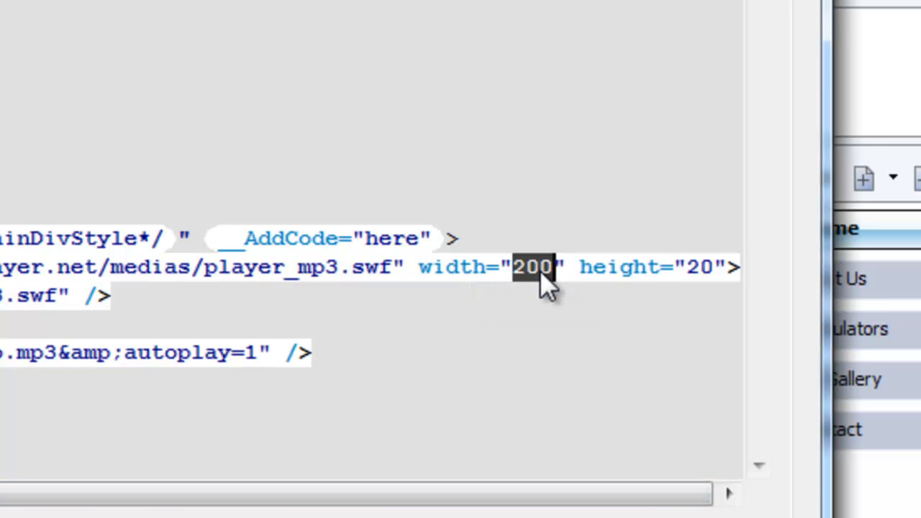
{"action": "type", "text": "0"}
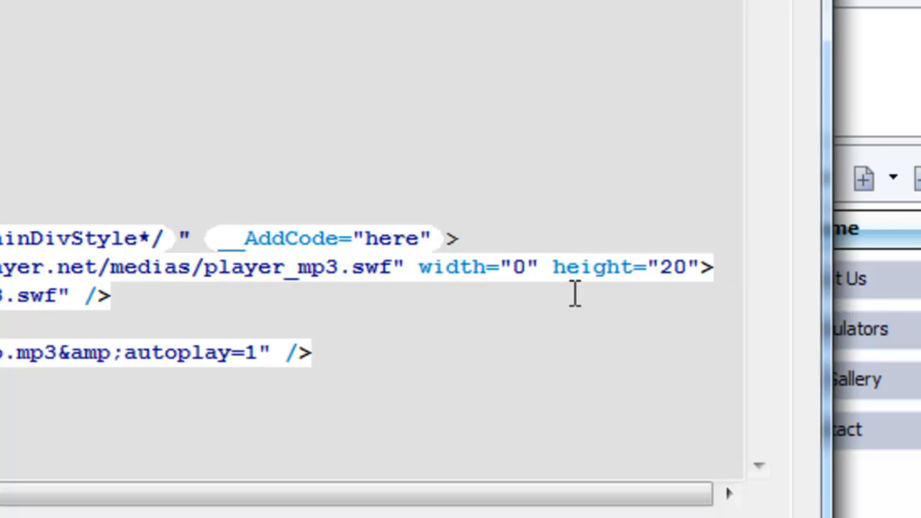
{"action": "double_click", "coordinate": [671, 267]}
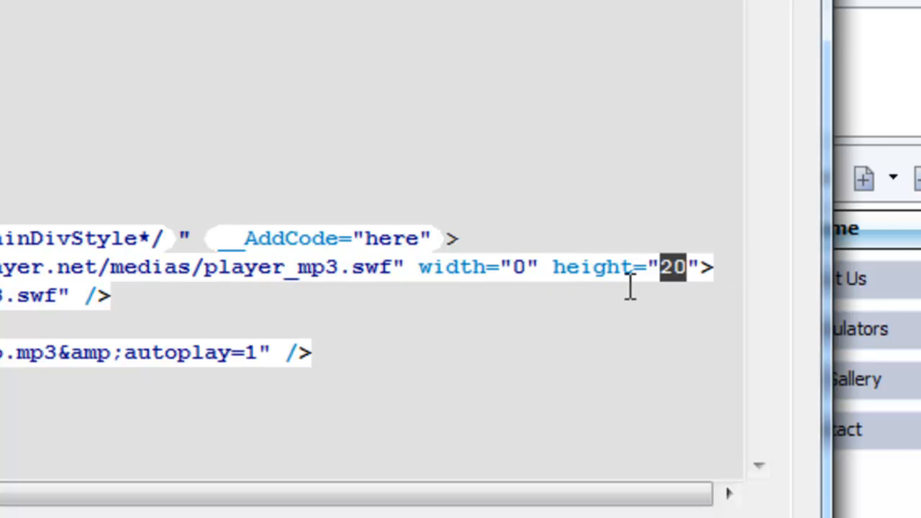
{"action": "type", "text": "0"}
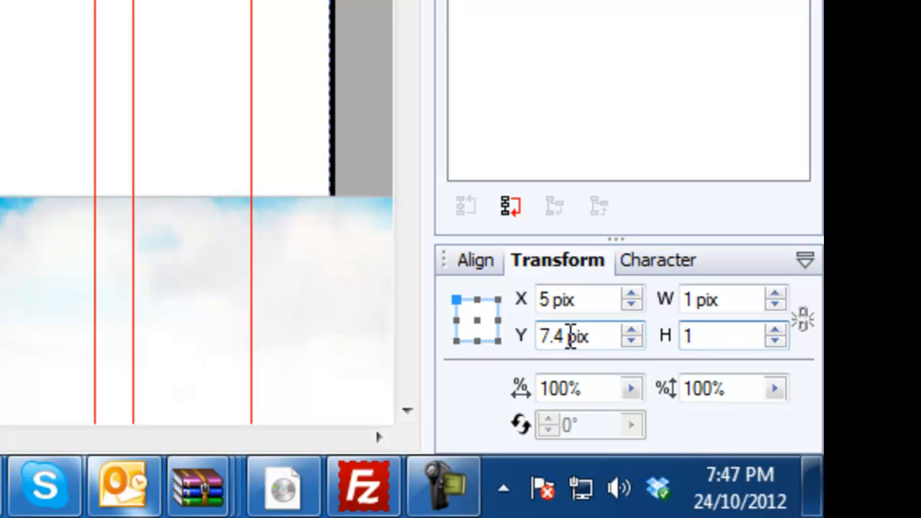
Adjust the HTML fragment's vertical Y position in the Transform tab
{"action": "left_click", "coordinate": [723, 336]}
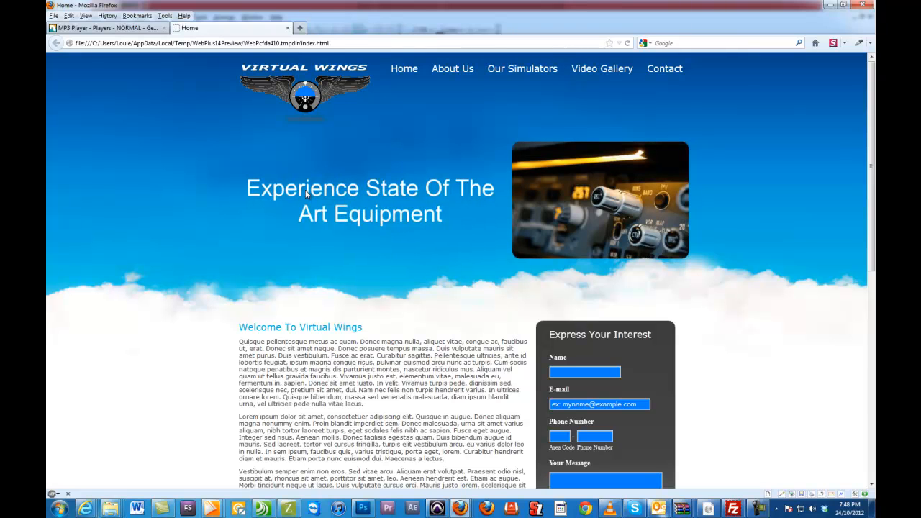
{"action": "mouse_move", "coordinate": [517, 322]}
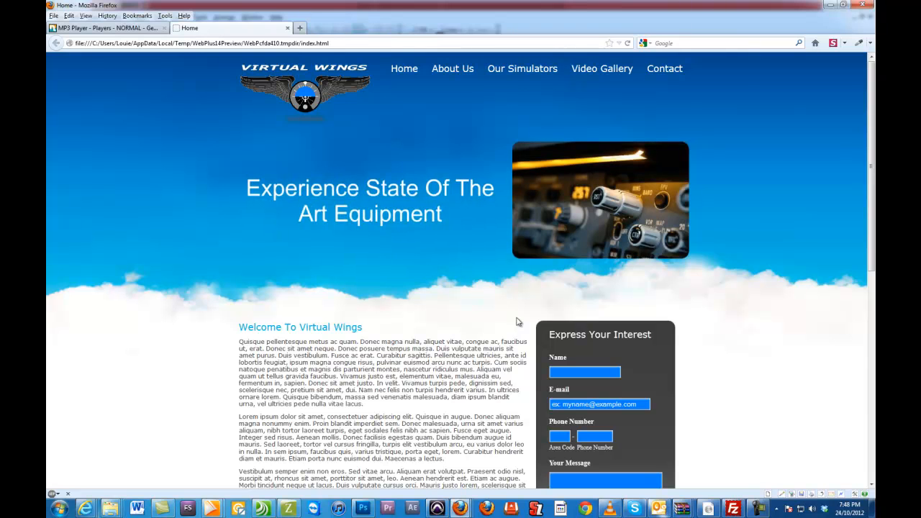